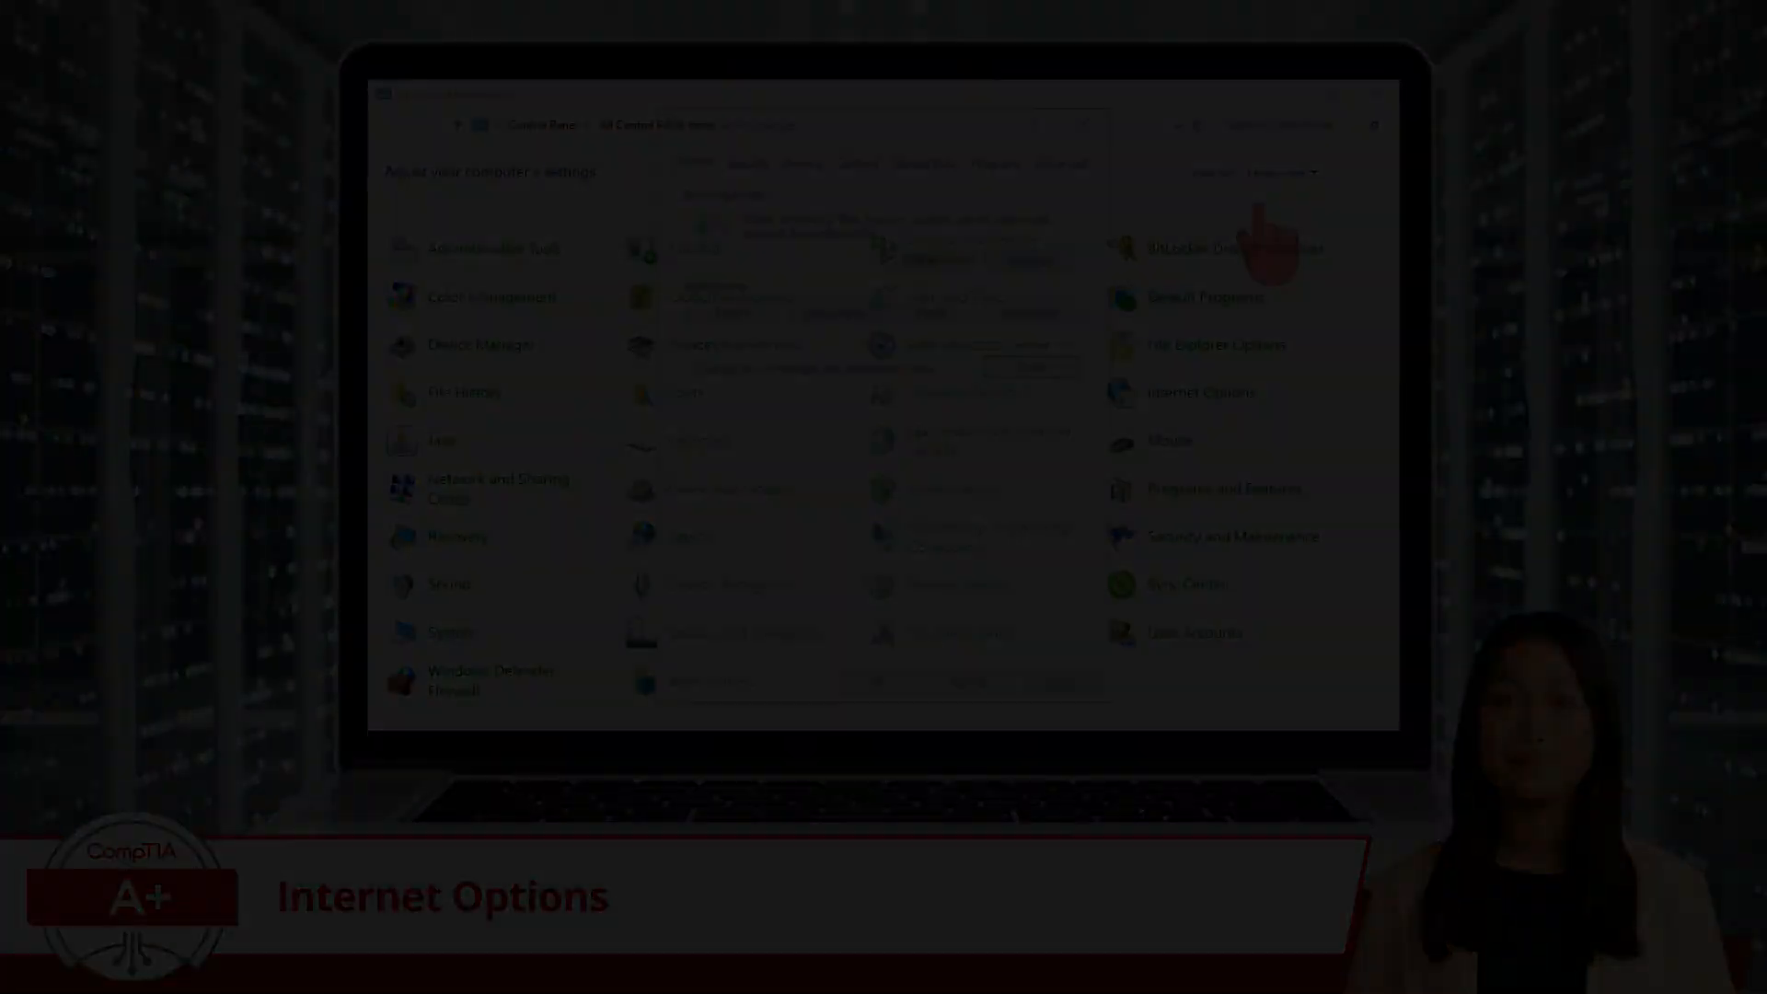
Open Internet Properties from Control Panel, landing on the General settings
left_click(1198, 392)
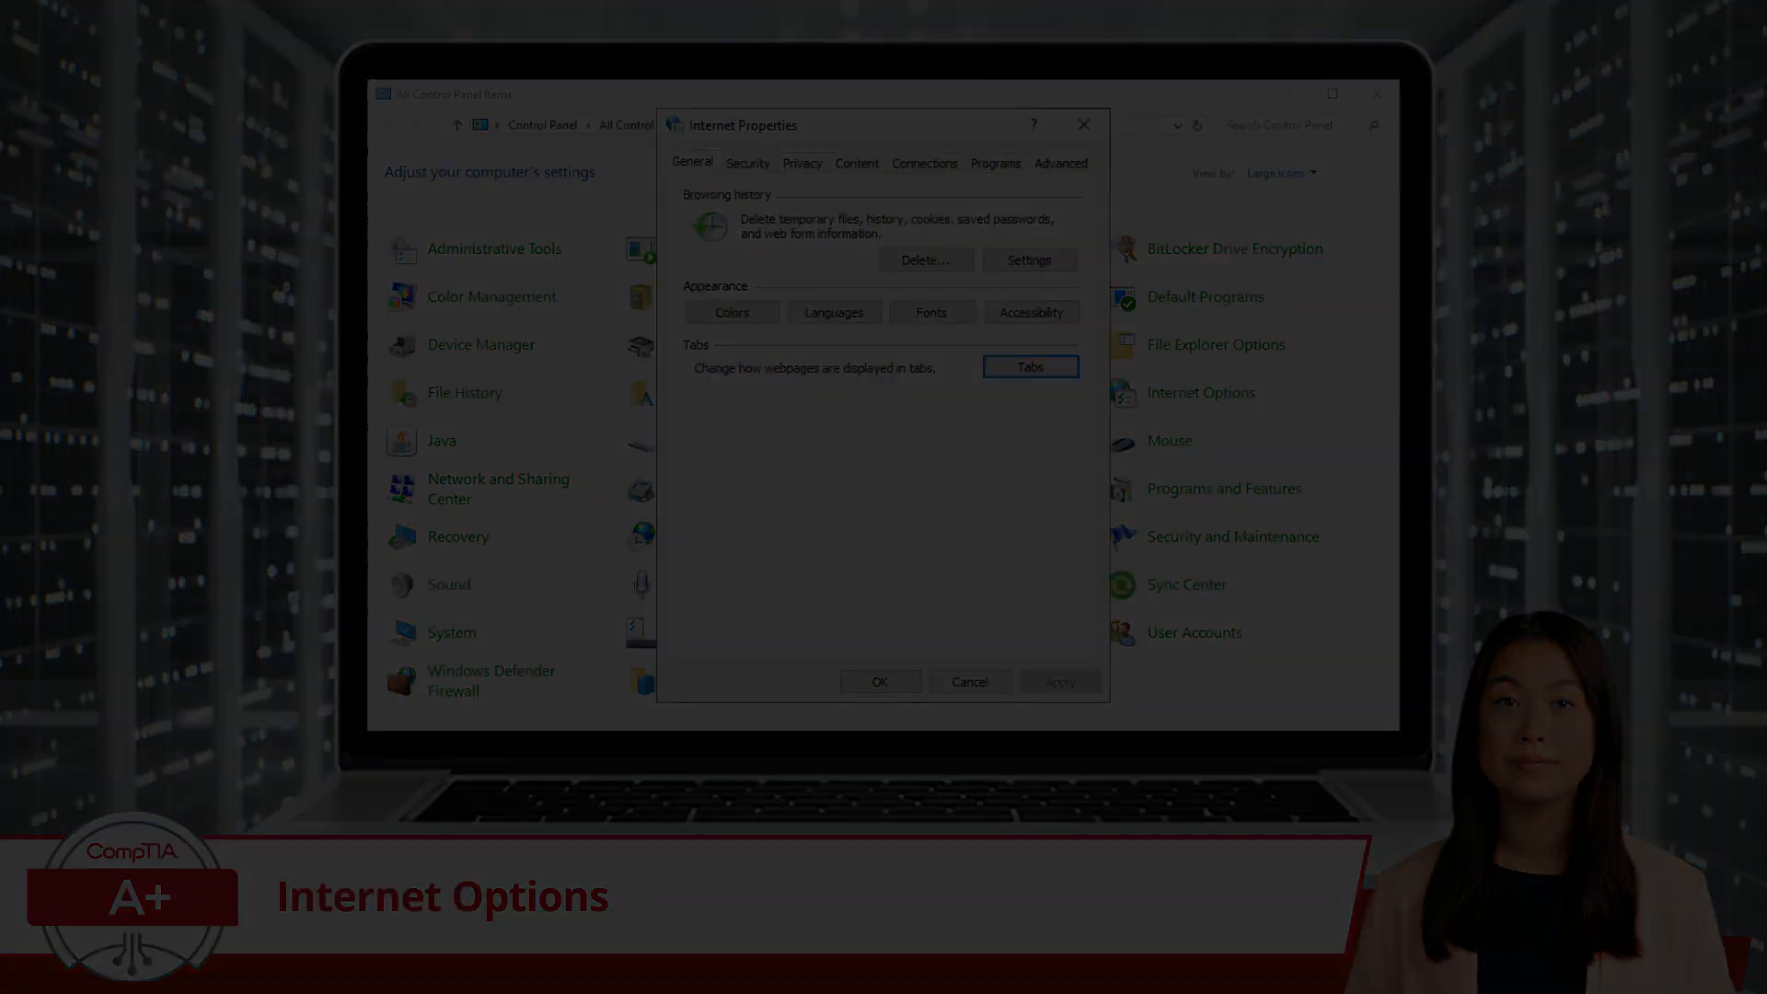
Show the Security settings with the Internet zone at Medium-high level
left_click(747, 162)
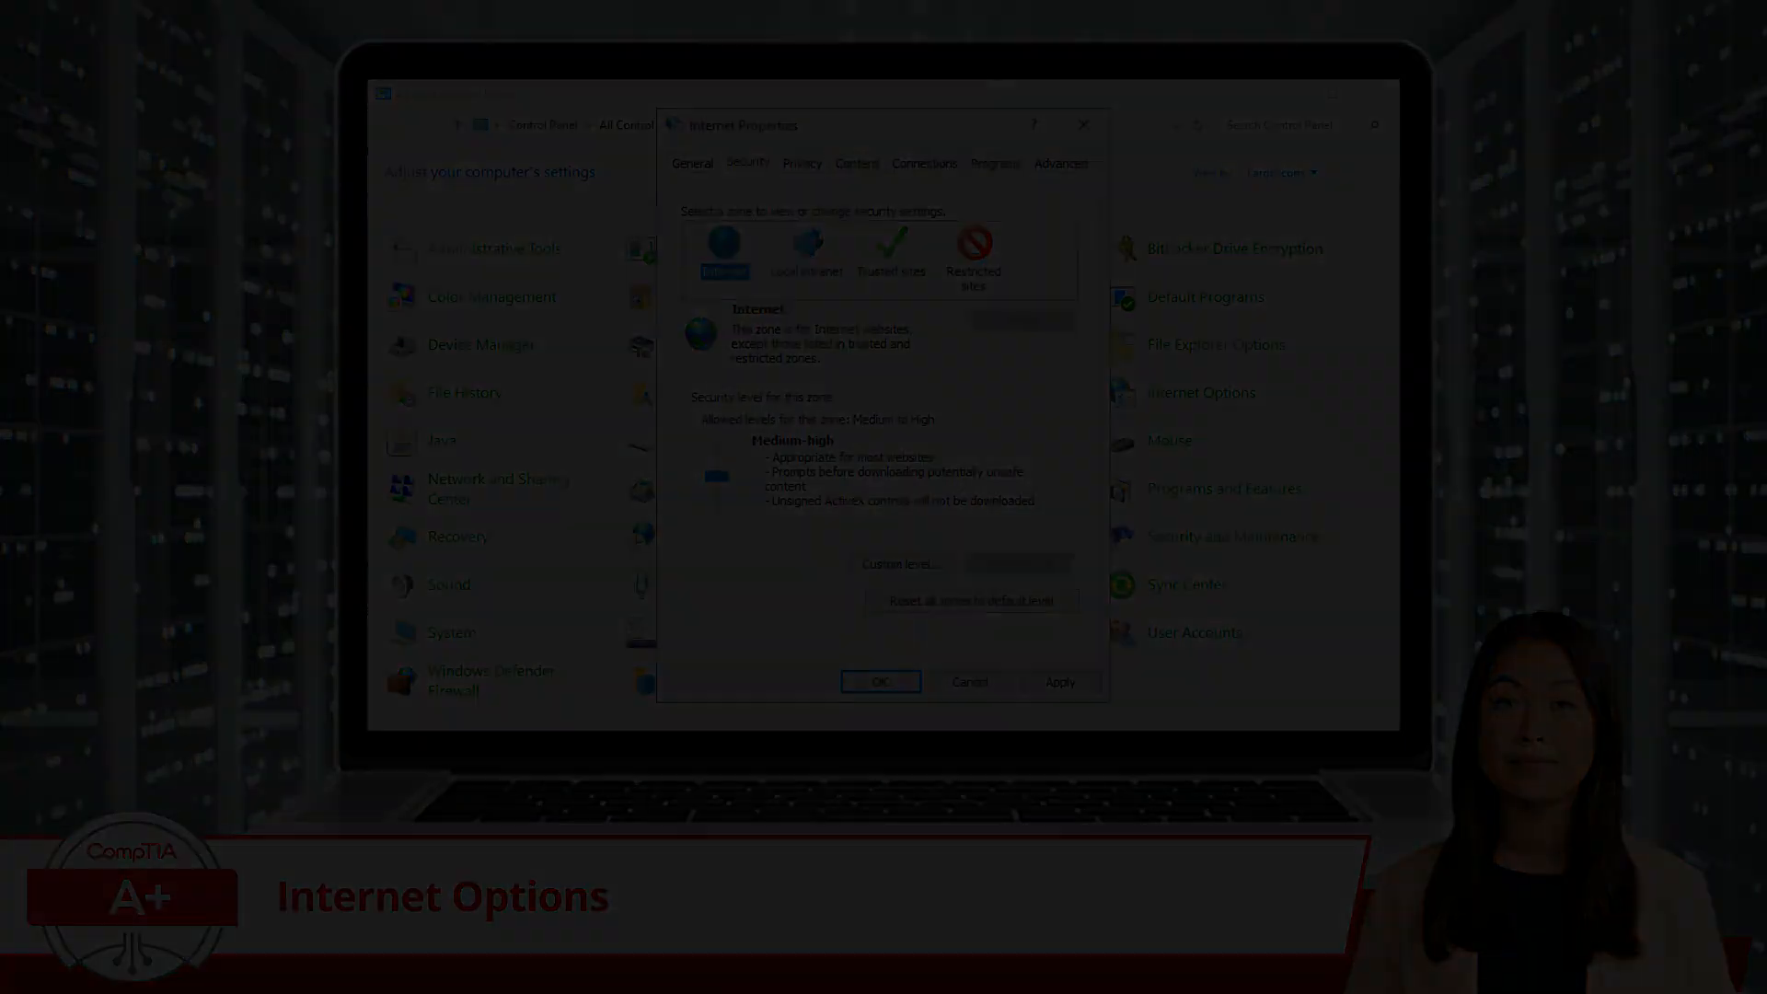
Show the Privacy settings with the Pop-up Blocker turned on
left_click(801, 162)
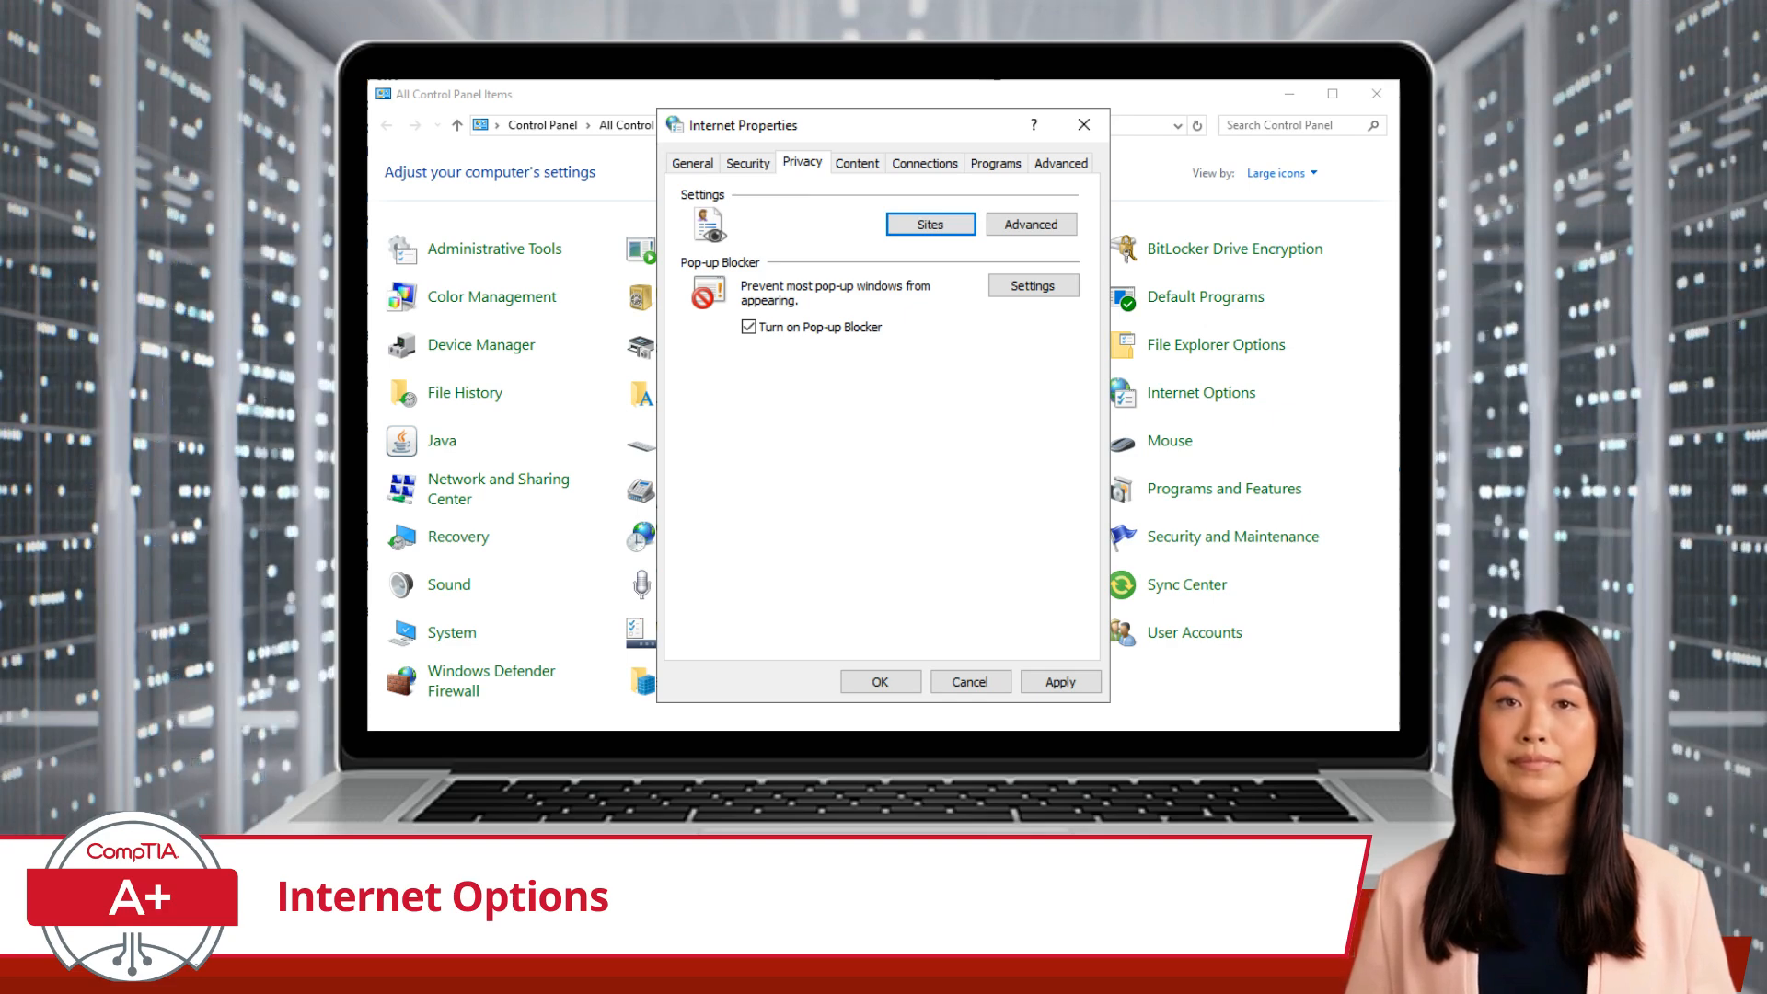
Show the Content settings for certificates, AutoComplete and feeds
left_click(856, 162)
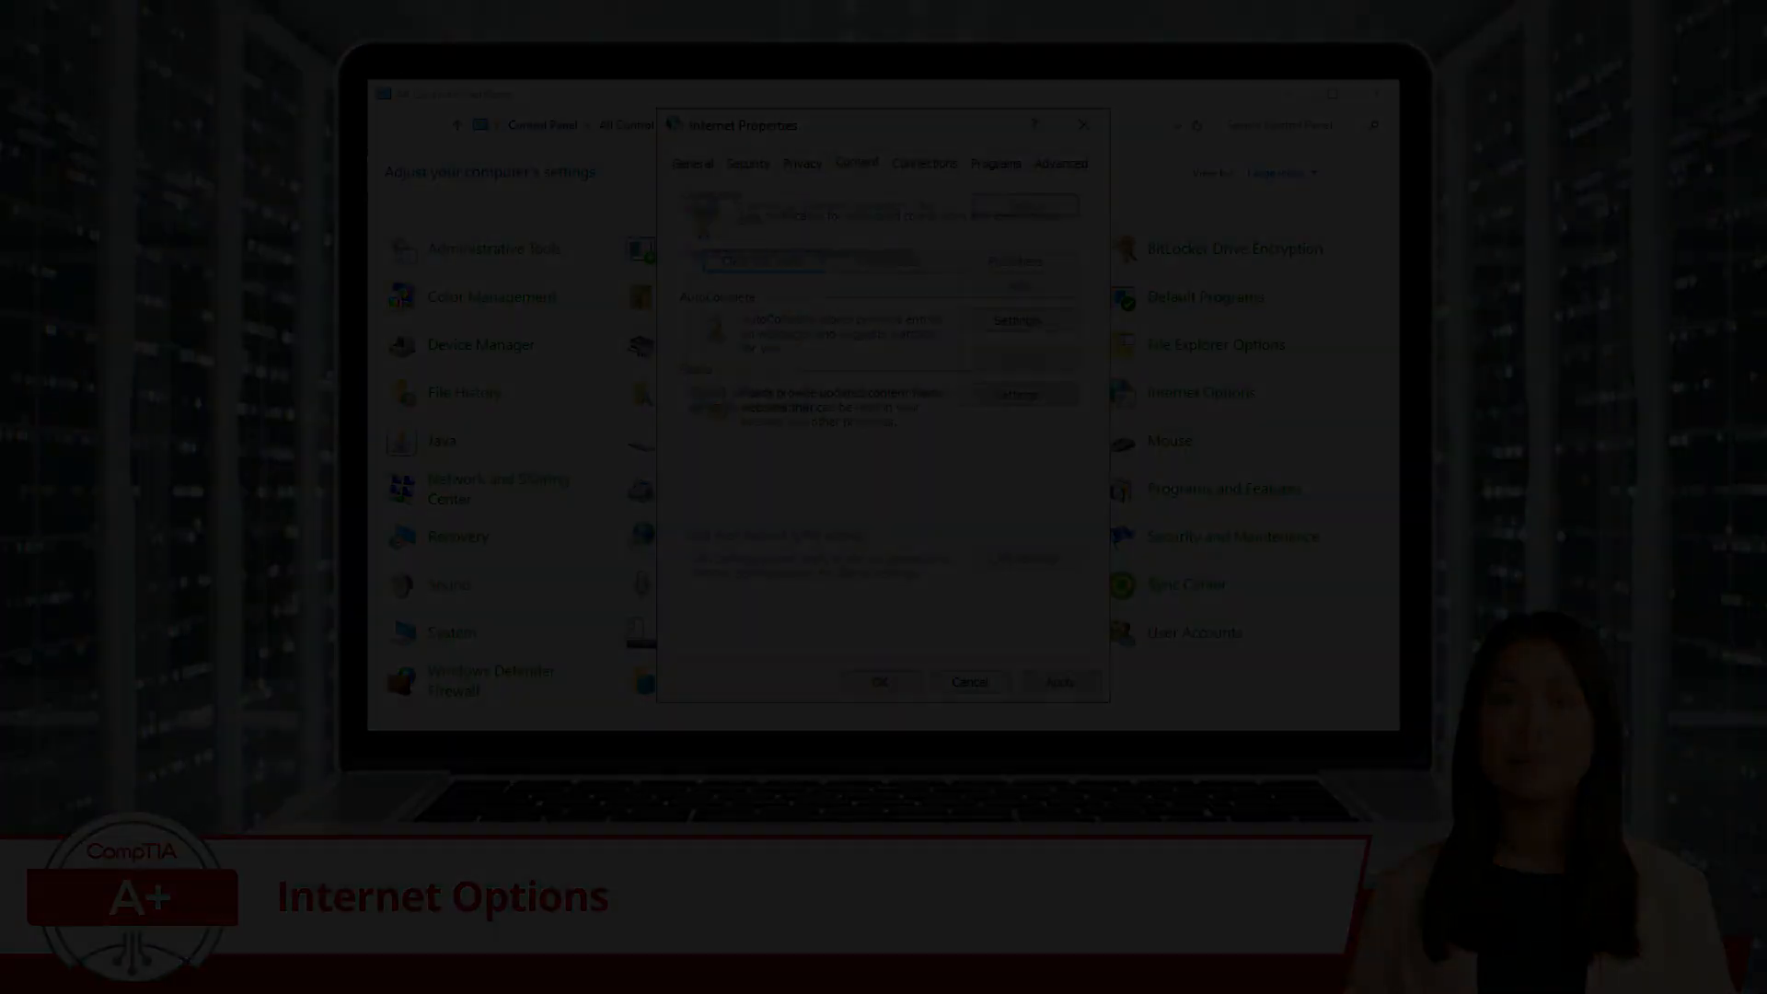
Show the Connections settings for internet setup, dial-up/VPN and LAN
left_click(924, 162)
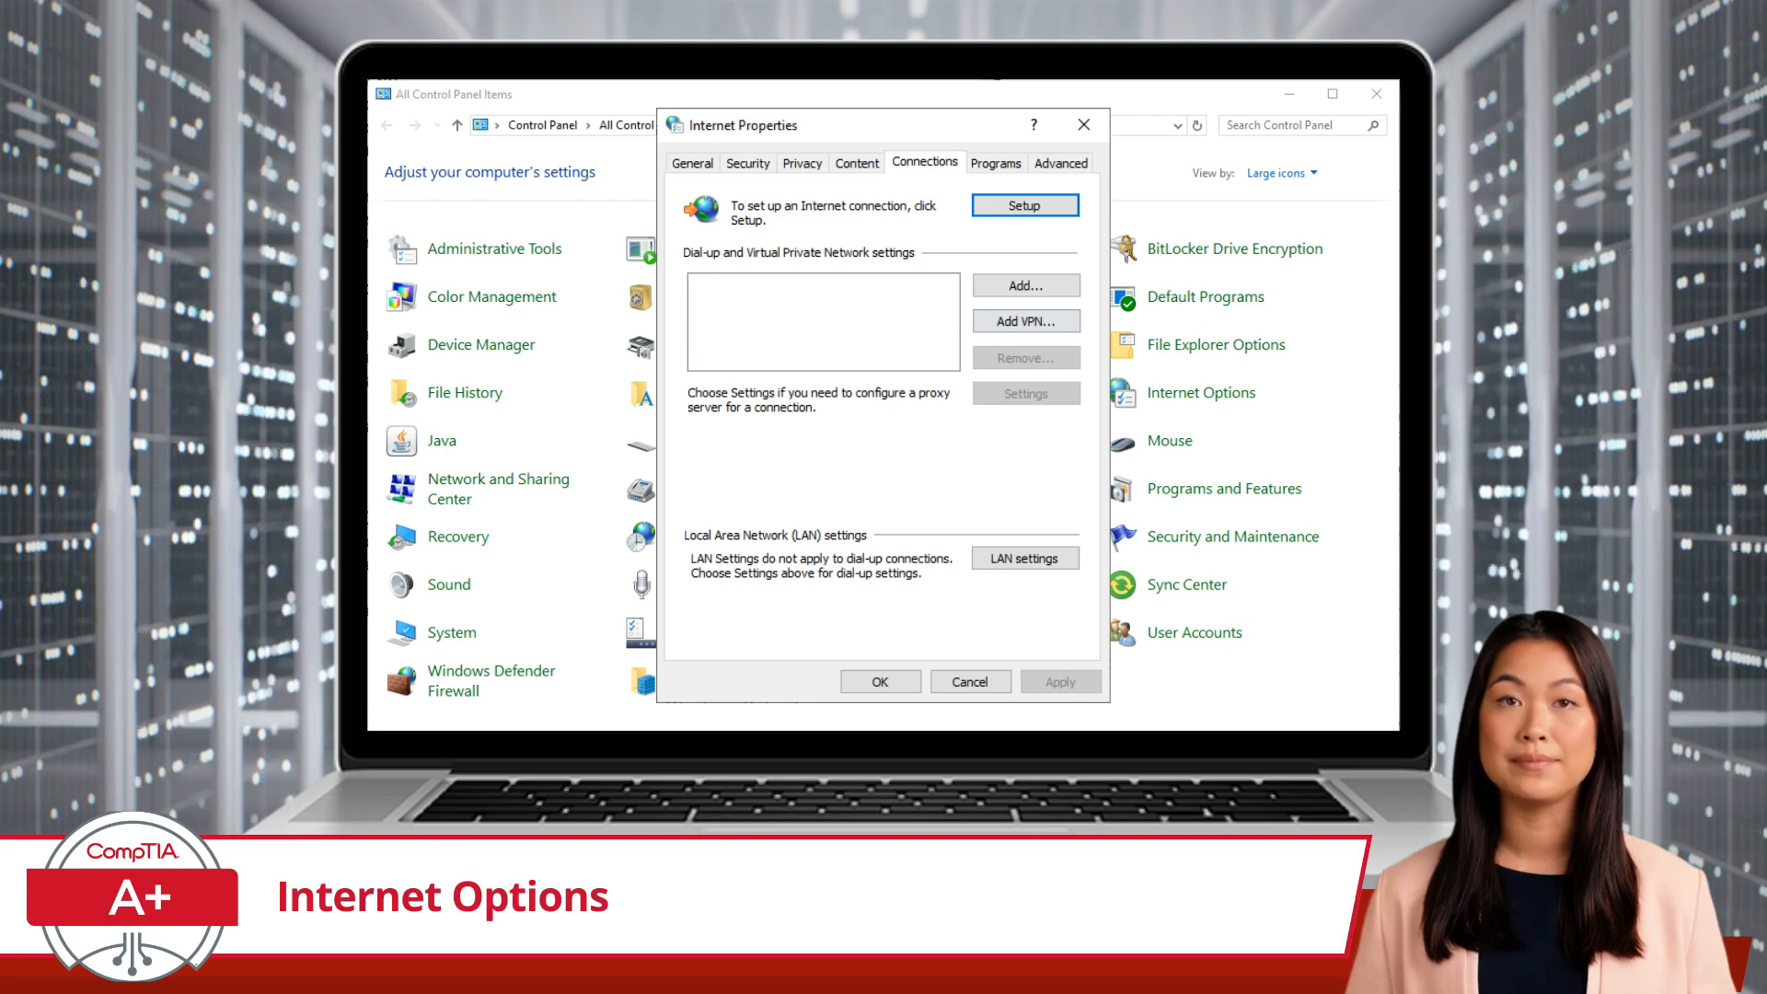
Show the Programs settings, then the Advanced settings list for graphics, accessibility and browsing
left_click(996, 162)
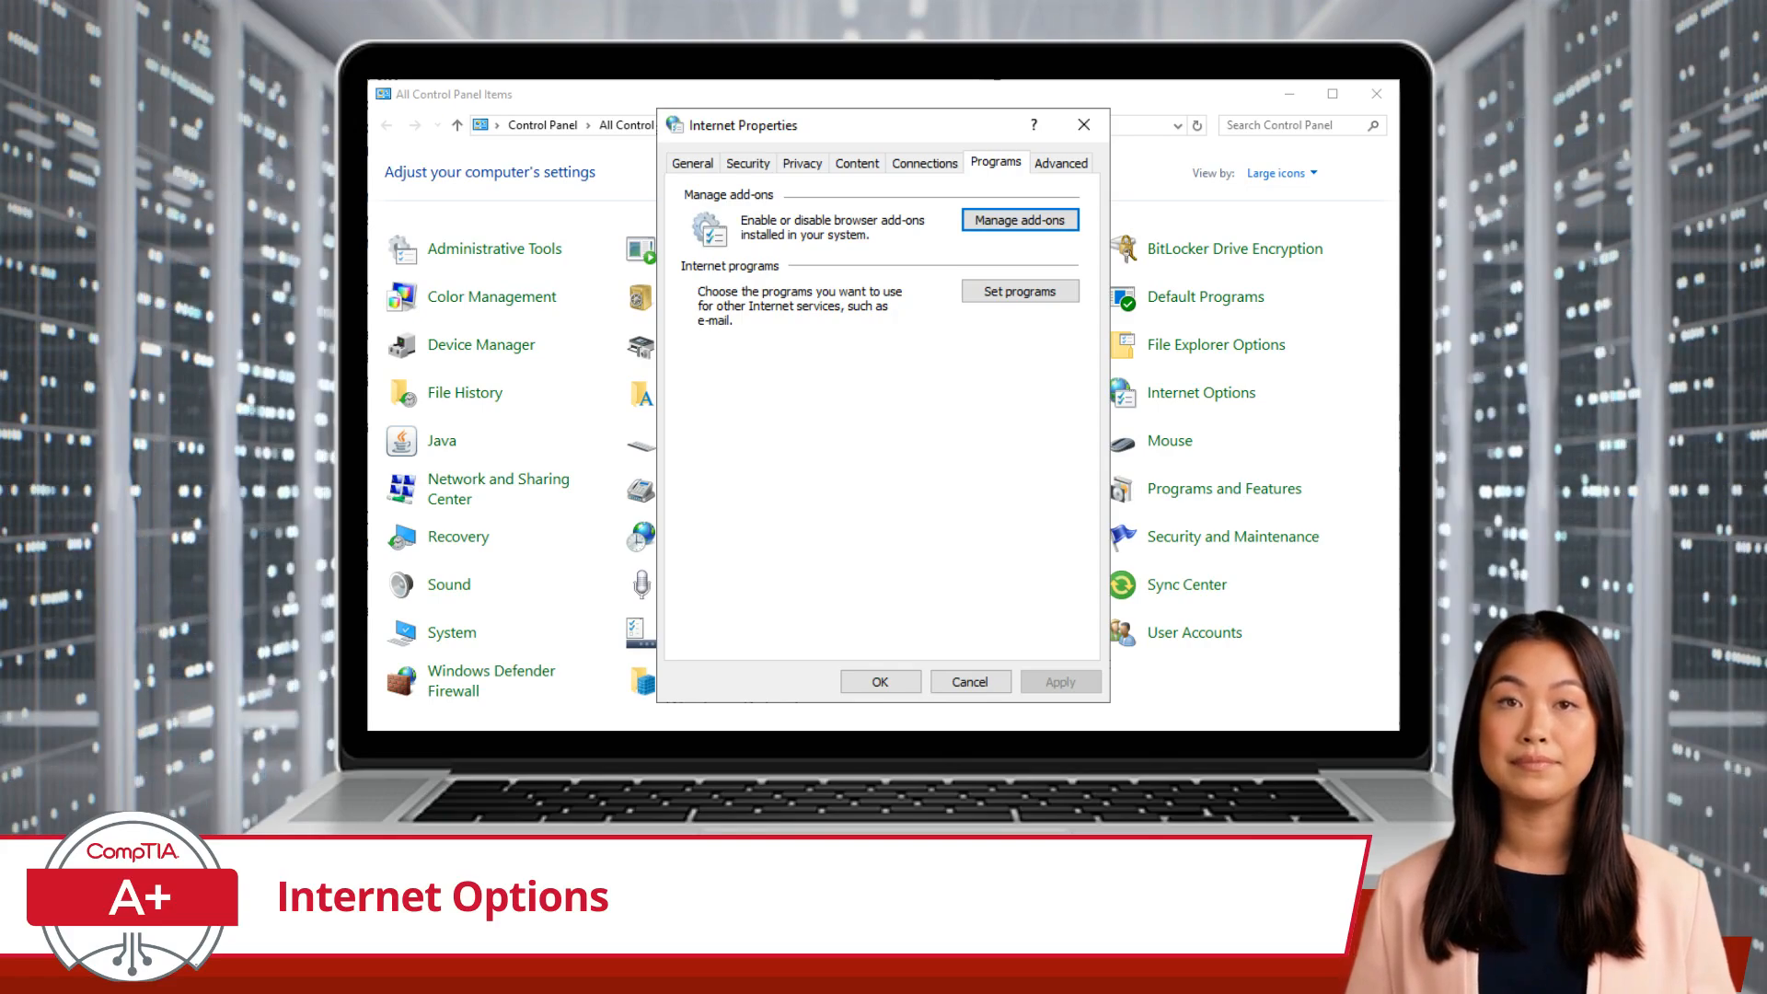
left_click(1060, 162)
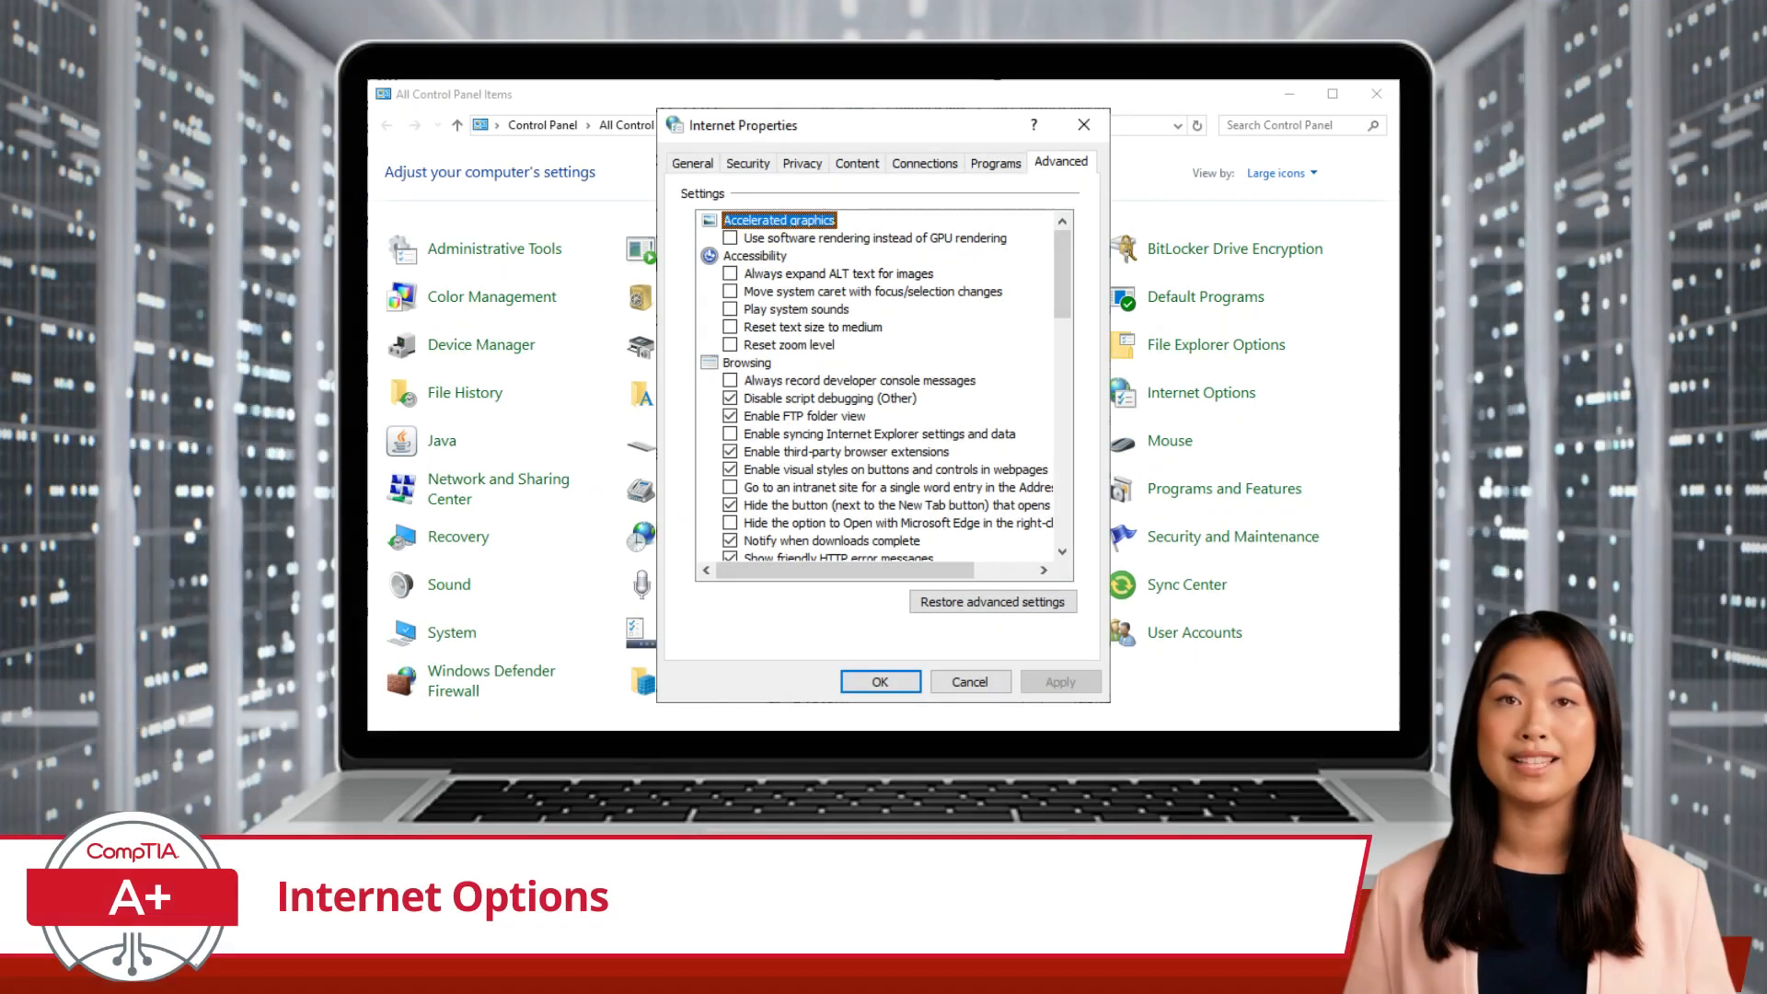